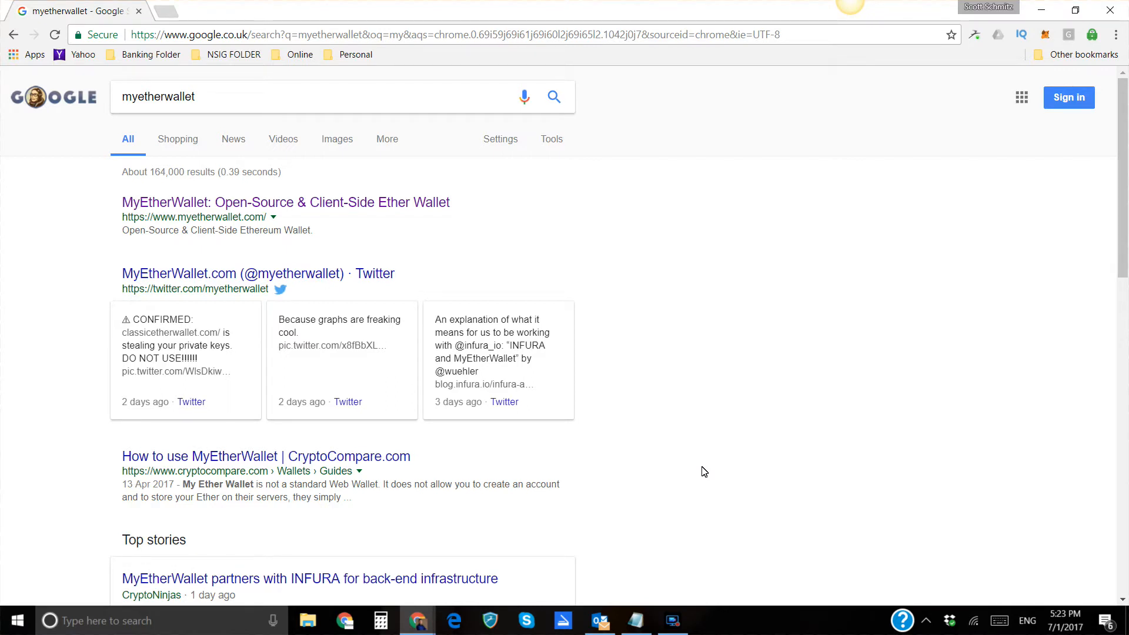
pyautogui.moveTo(743, 341)
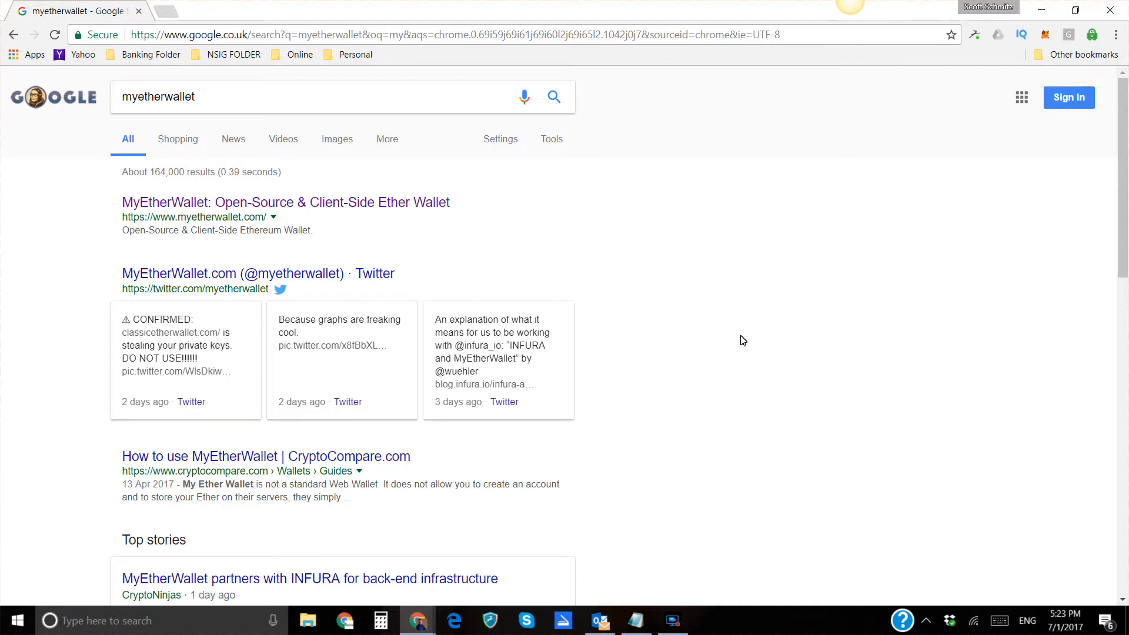
pyautogui.moveTo(262, 257)
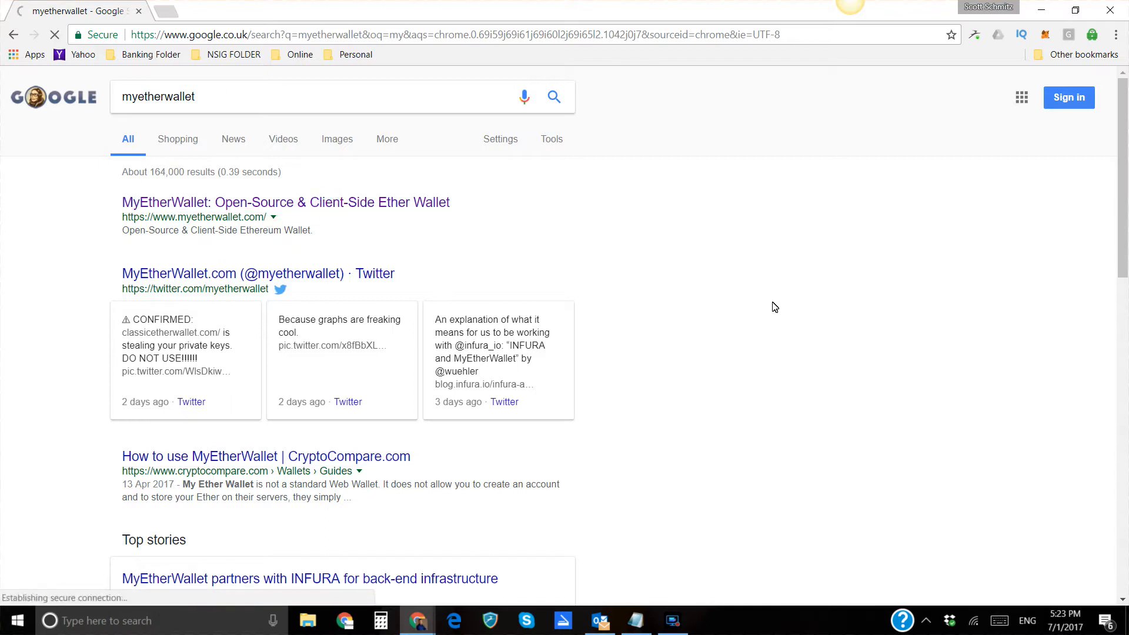
# Go to the official MyEtherWallet site from the 'myetherwallet' Google results
pyautogui.click(286, 202)
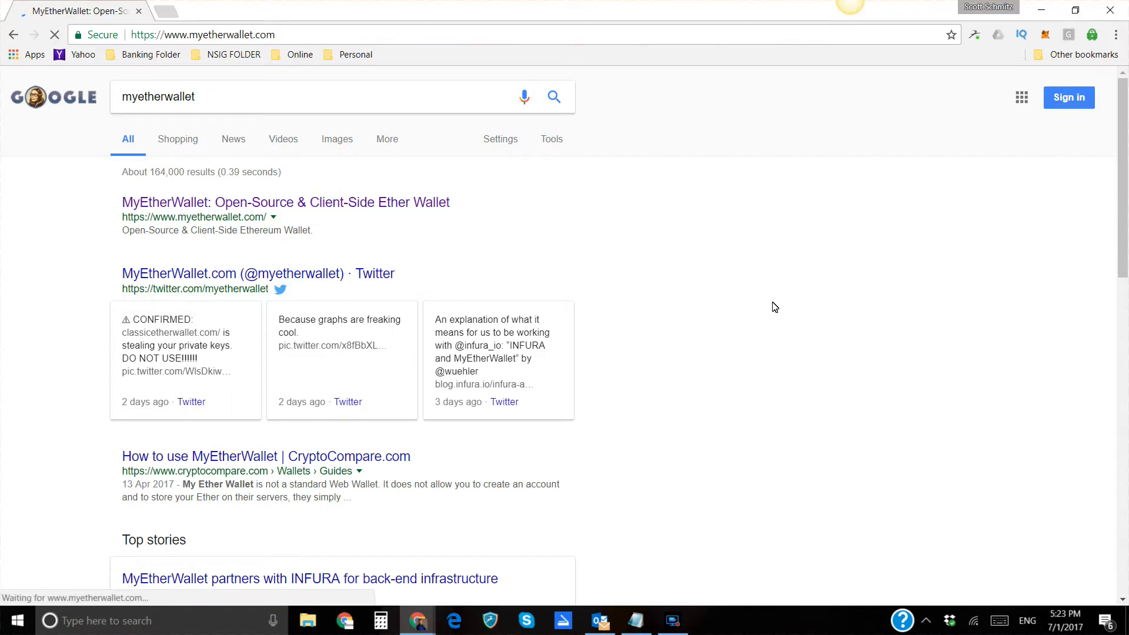
# Create a password-protected wallet, download its keystore file, continue to the private key and dismiss Dashlane
pyautogui.click(285, 202)
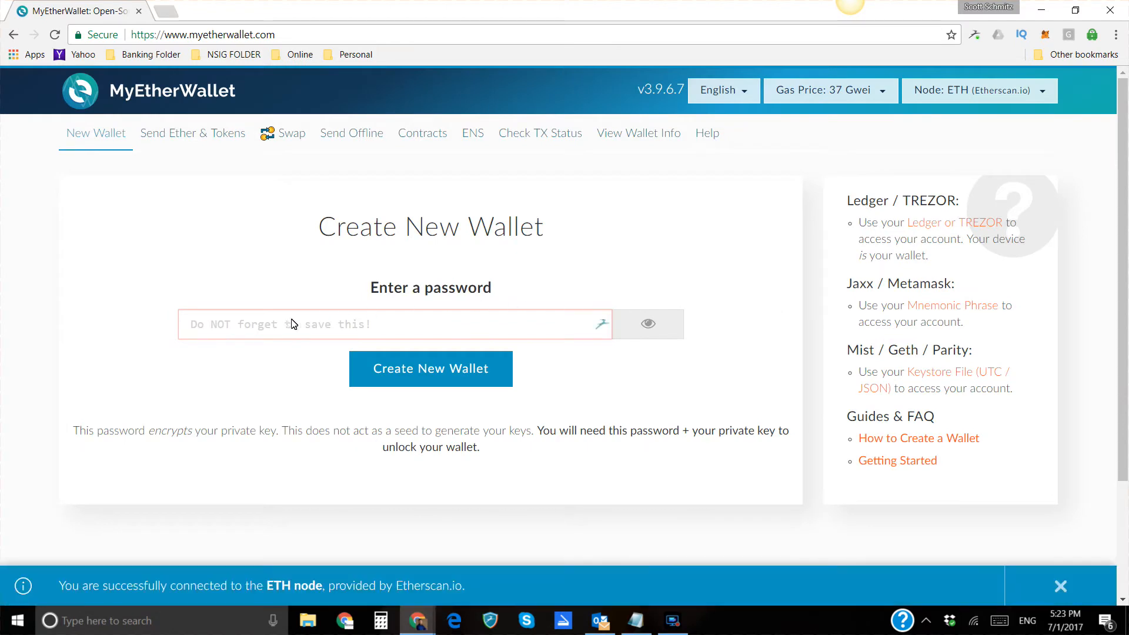
pyautogui.moveTo(397, 329)
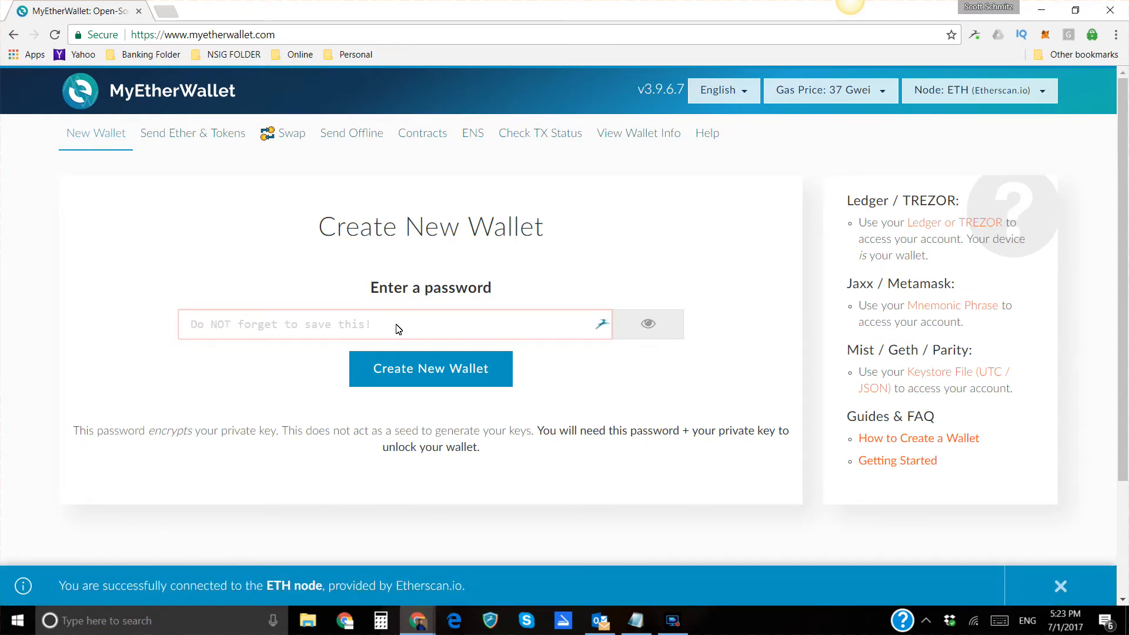
pyautogui.moveTo(430, 368)
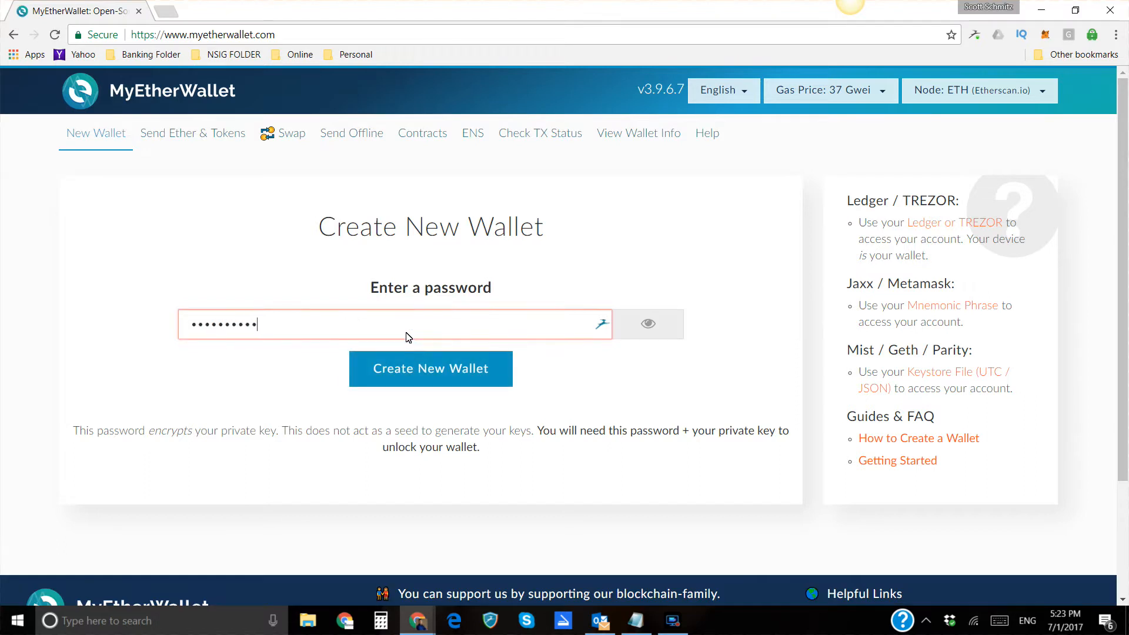
pyautogui.click(430, 368)
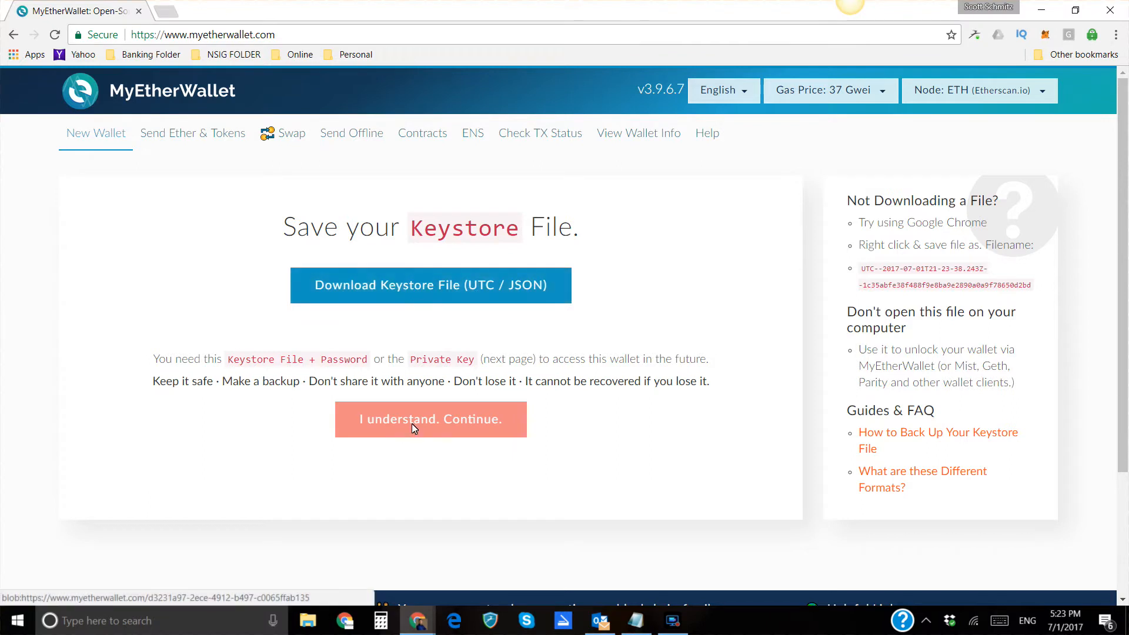
pyautogui.click(430, 285)
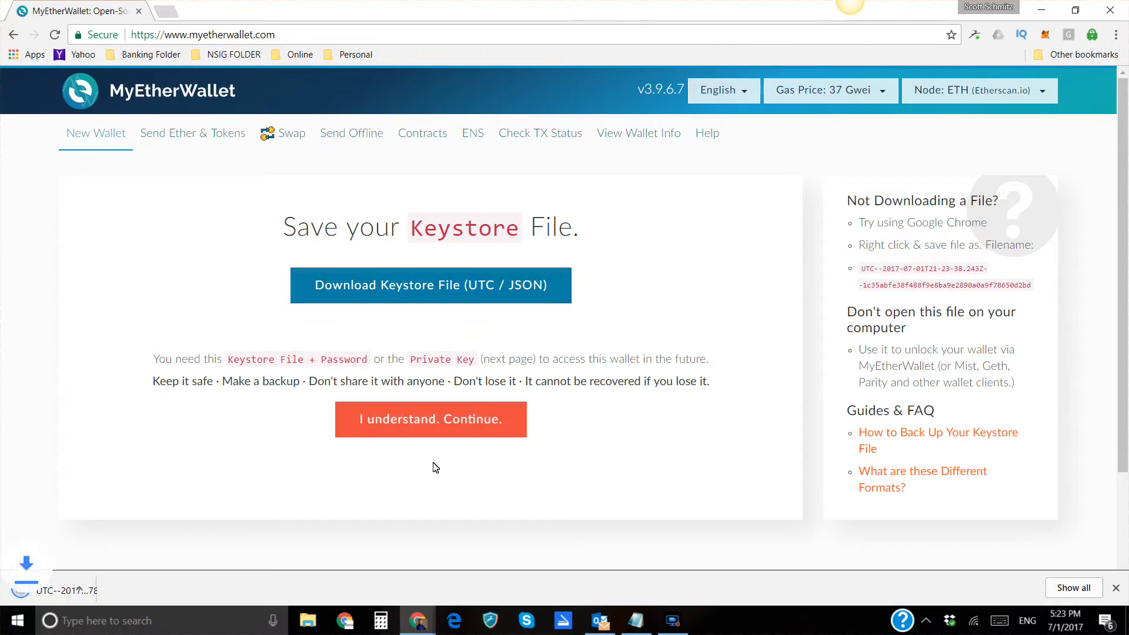
pyautogui.click(430, 419)
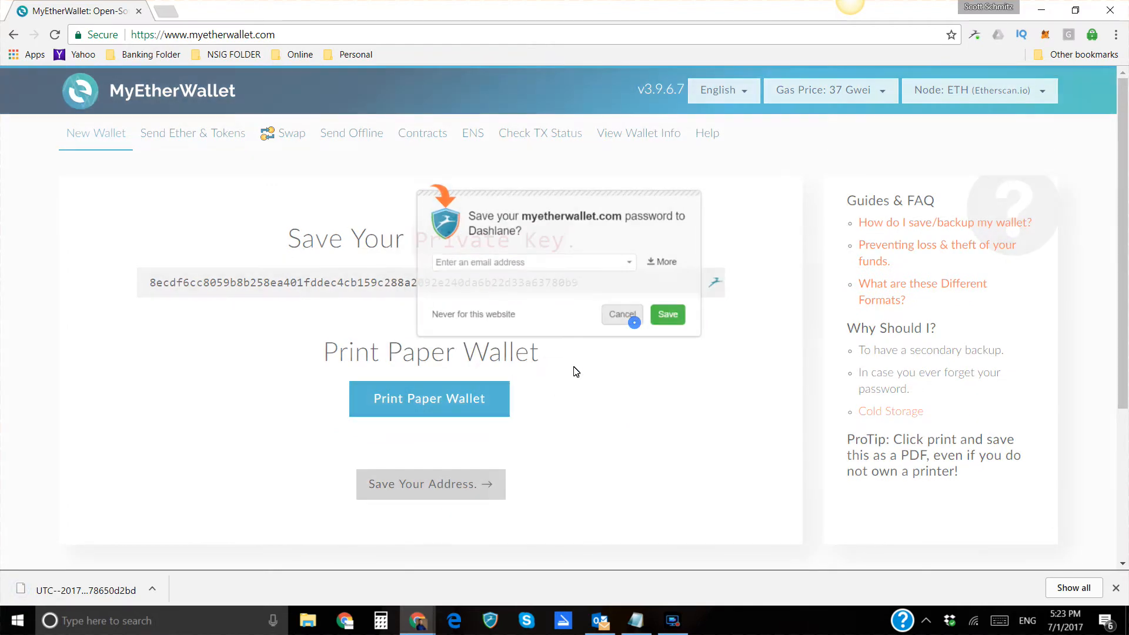
pyautogui.click(621, 314)
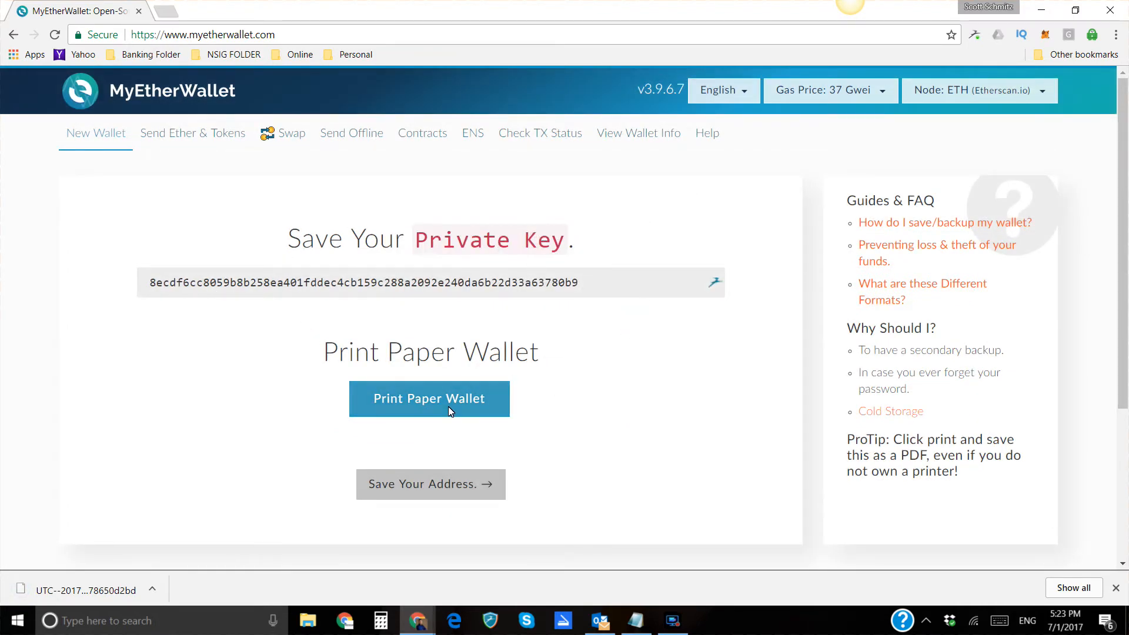
pyautogui.moveTo(616, 294)
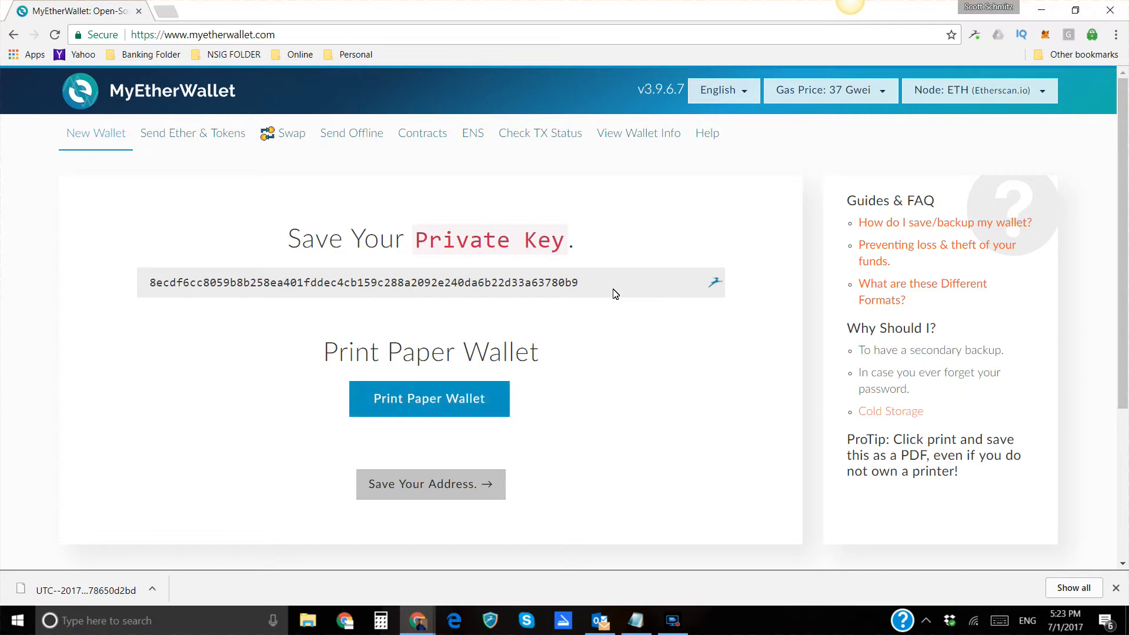
pyautogui.moveTo(195, 269)
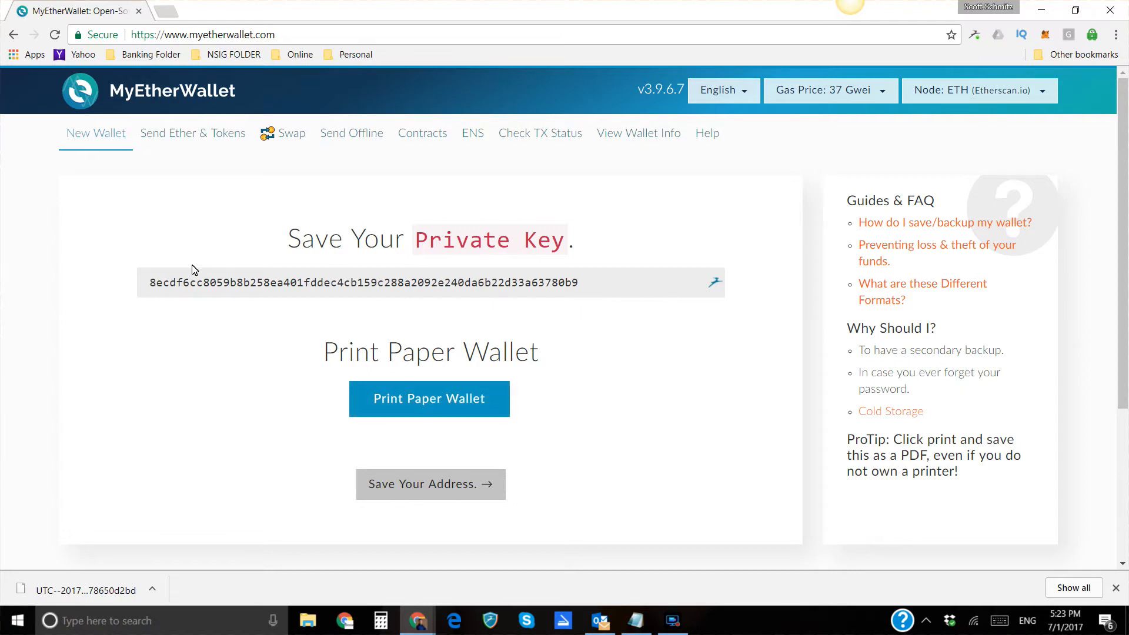
pyautogui.moveTo(609, 301)
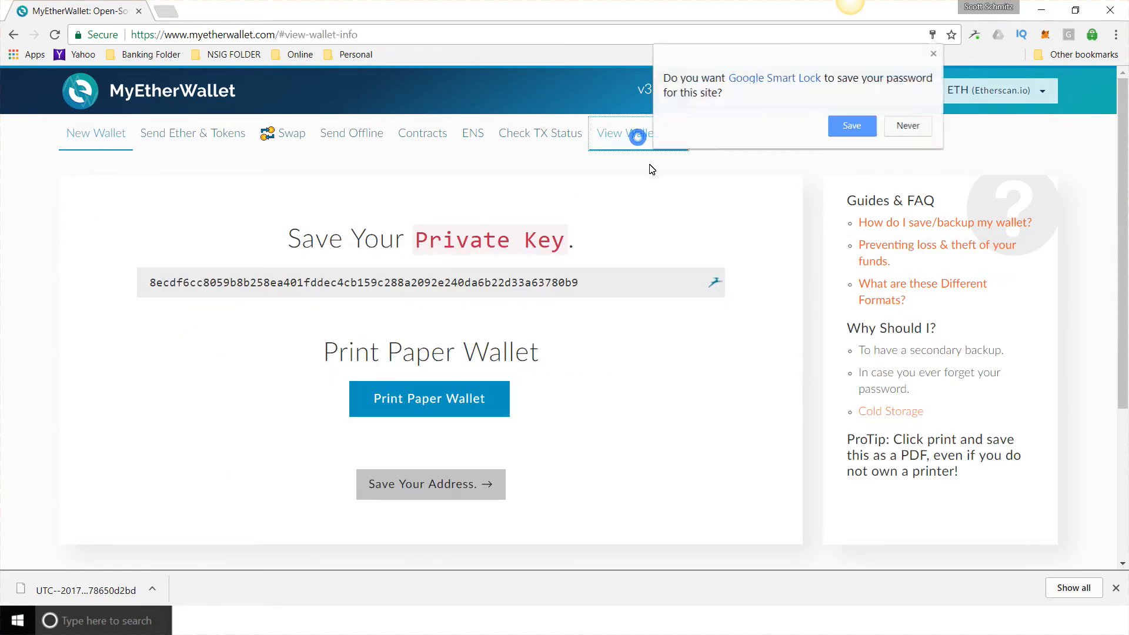
# Unlock the wallet on View Wallet Info, decline Smart Lock, and remove VERI from Token Balances
pyautogui.click(623, 132)
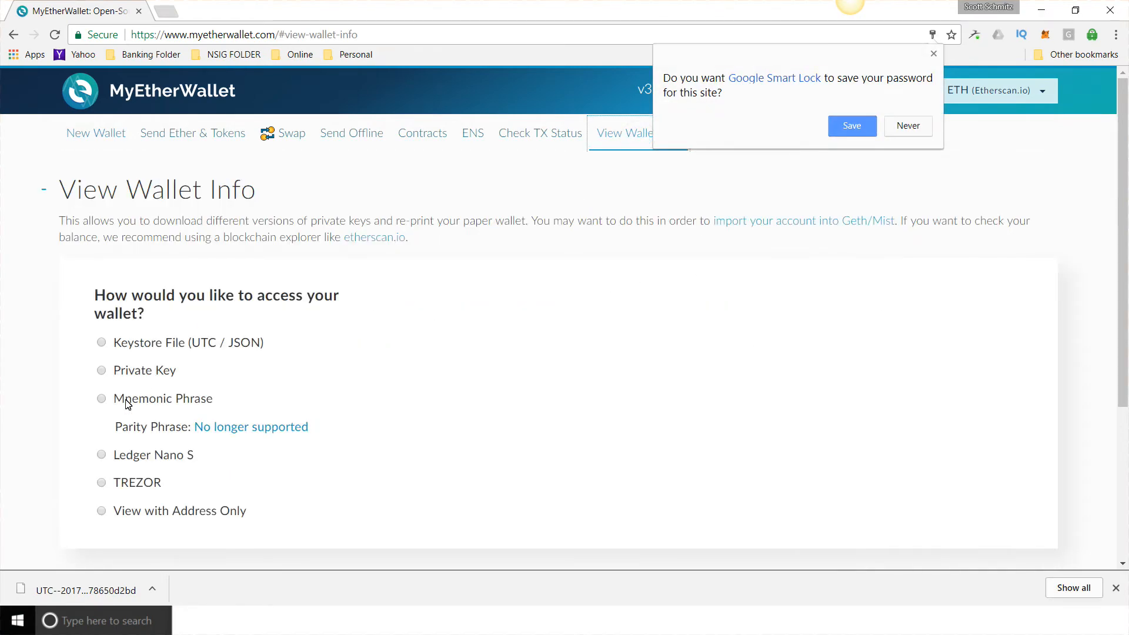
pyautogui.click(101, 370)
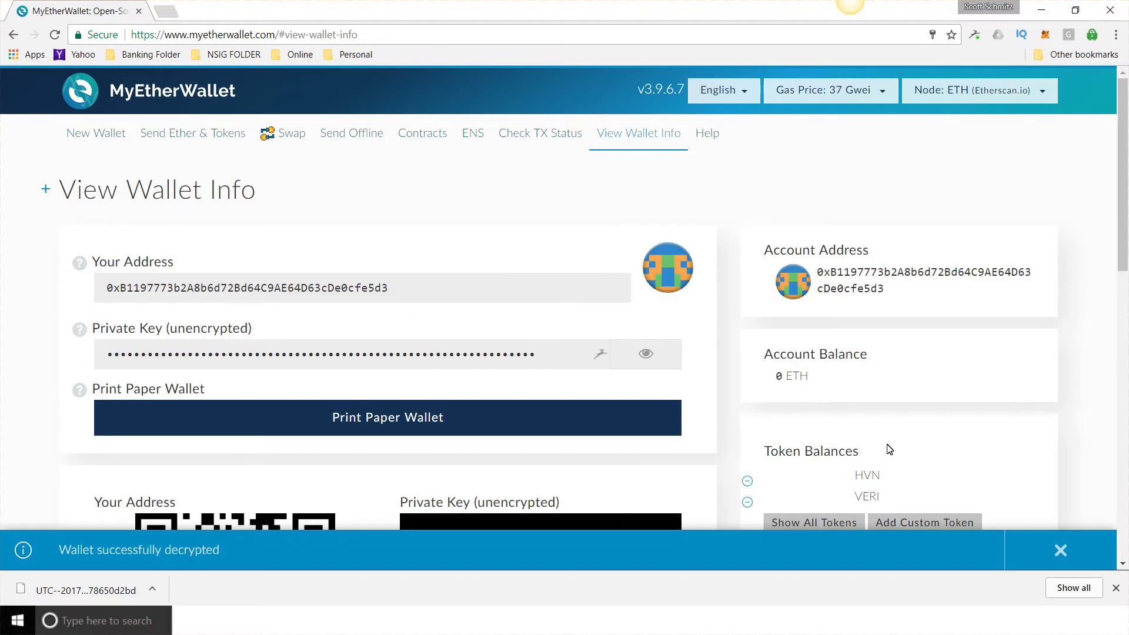
pyautogui.scroll(-3)
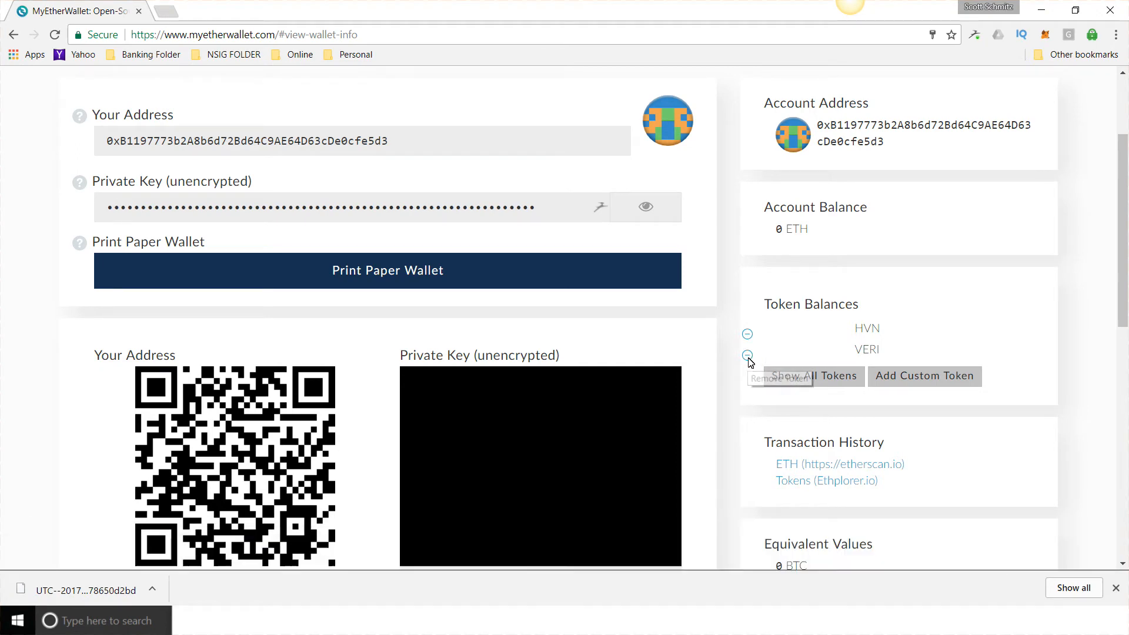
pyautogui.click(748, 354)
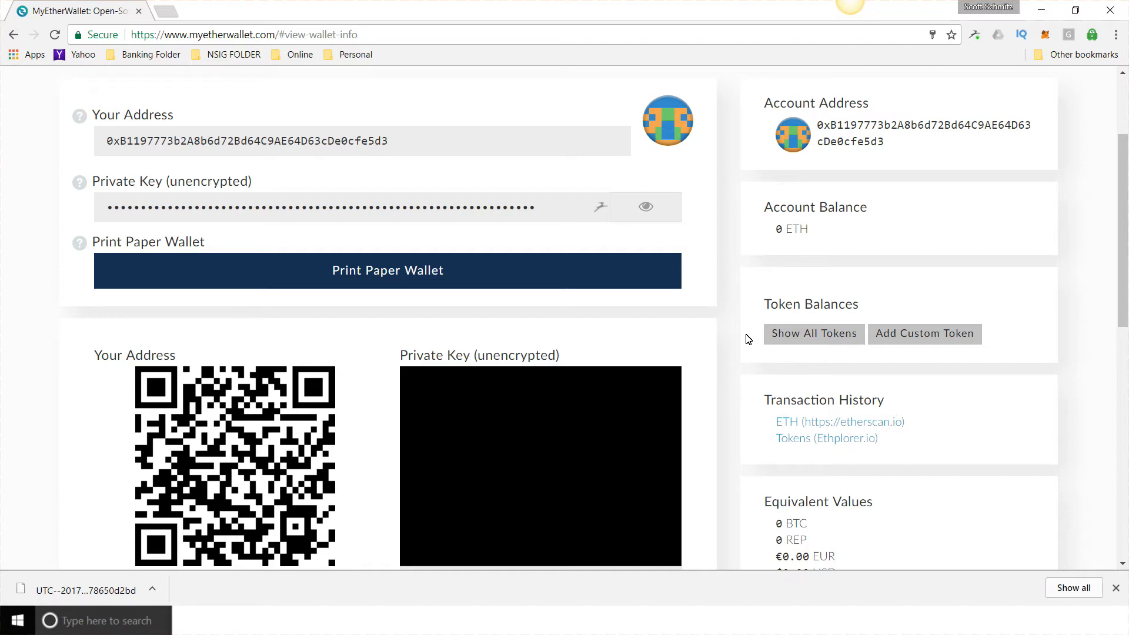
pyautogui.moveTo(924, 333)
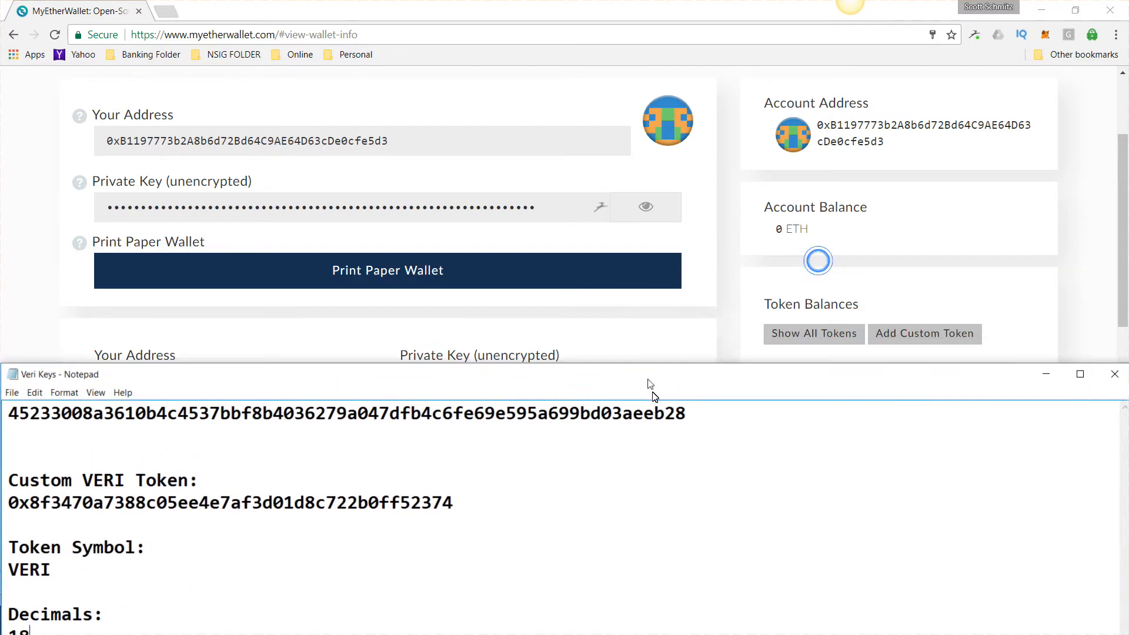
# Add custom token 0x8f3470a7388c05ee4e7af3d01d8c722b0ff52374 with symbol VERI and 18 decimals, and save it
pyautogui.click(923, 333)
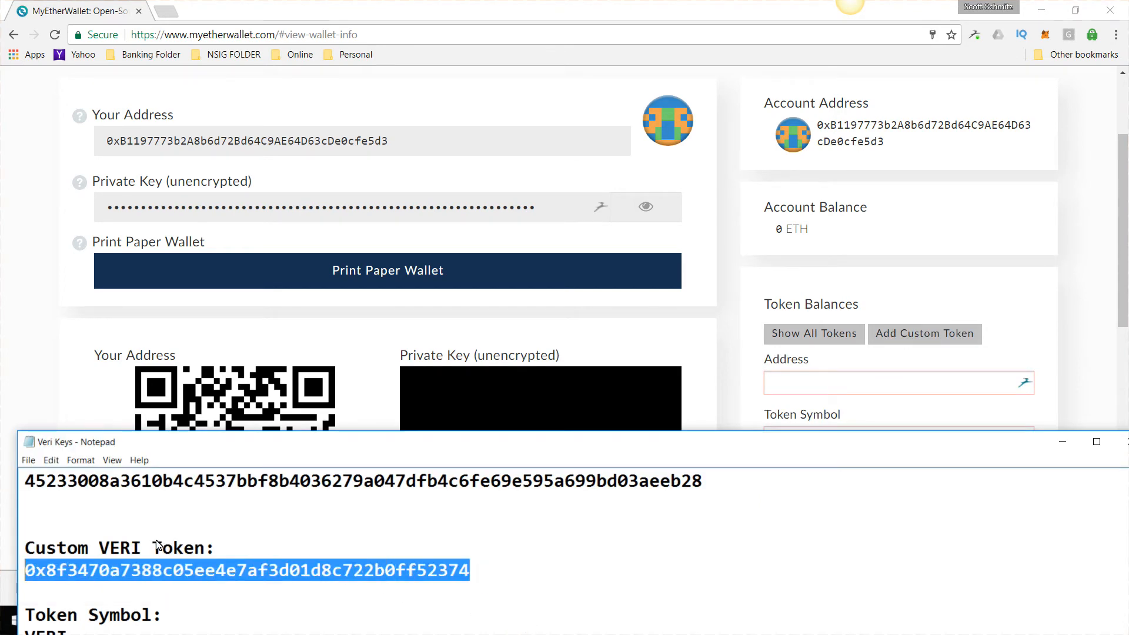
pyautogui.write('0x8f3470a7388c05ee4e7af3d01d8c722b0ff52374')
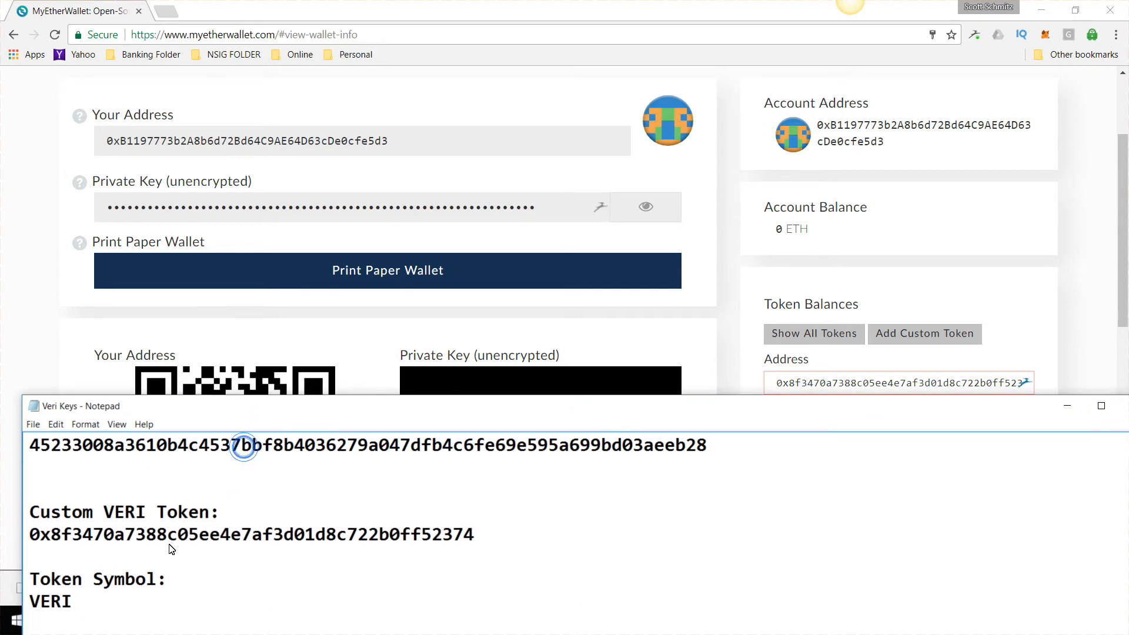
pyautogui.doubleClick(50, 600)
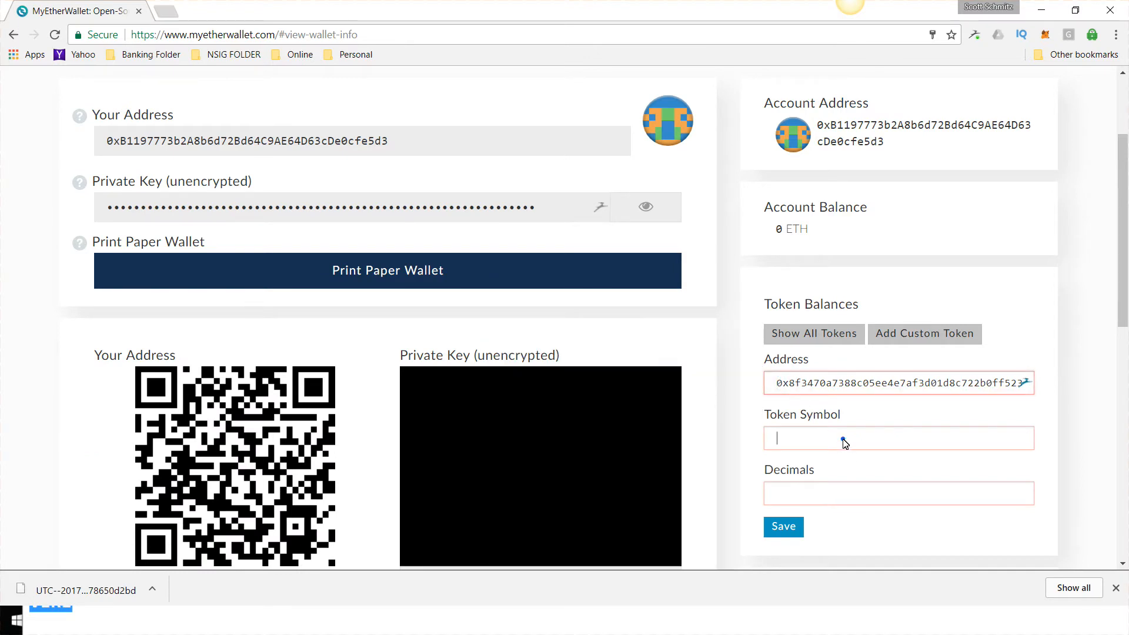
pyautogui.write('VERI')
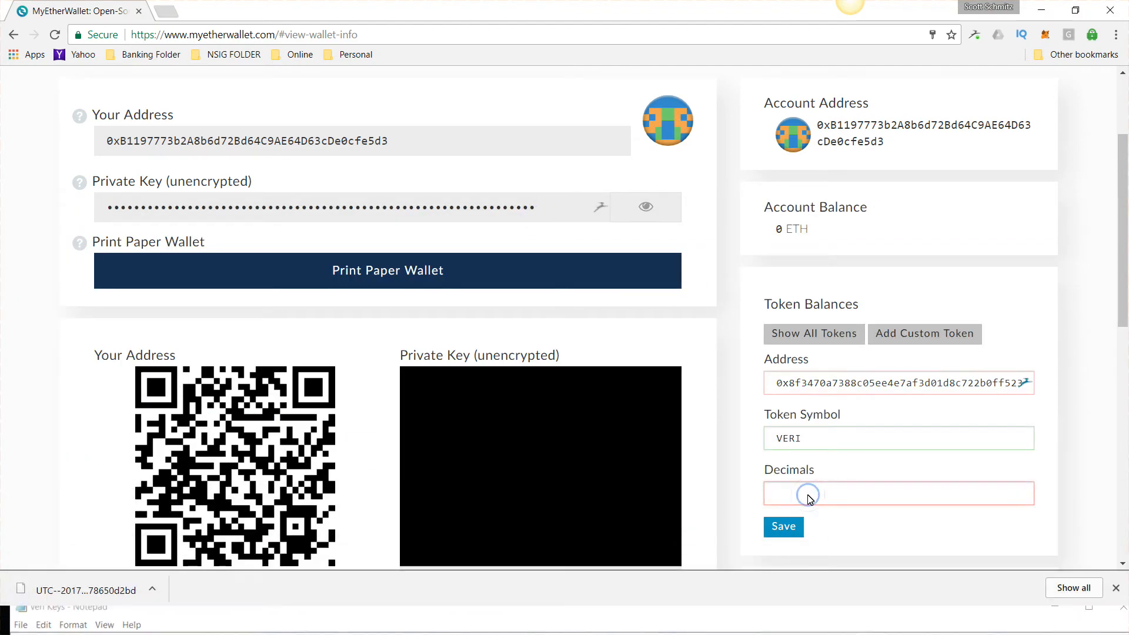
pyautogui.write('.18')
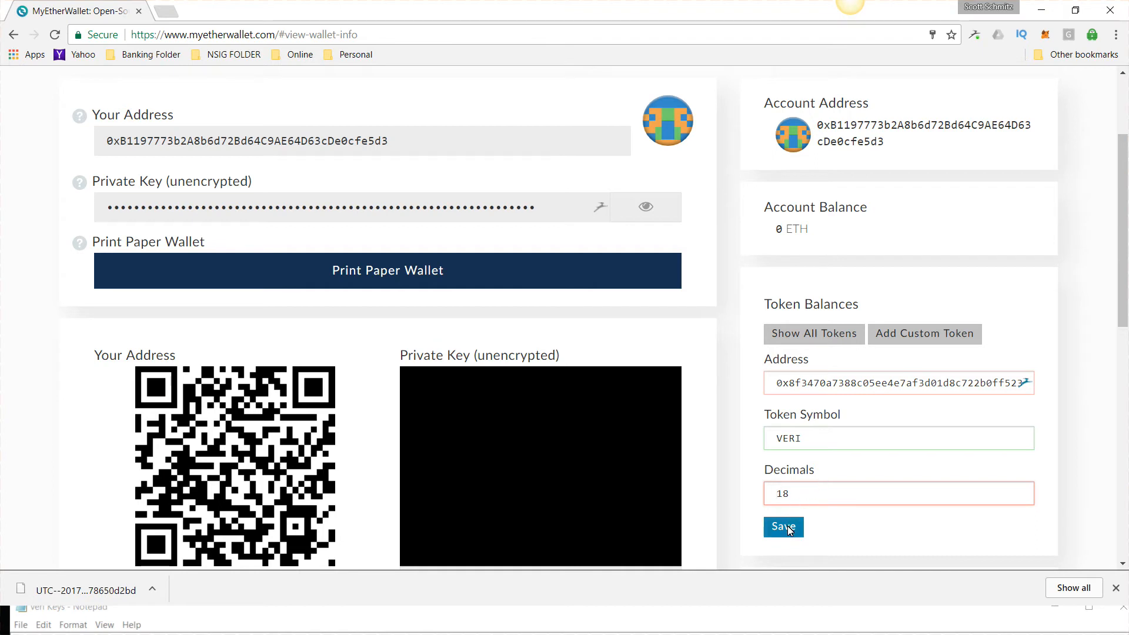
pyautogui.click(783, 526)
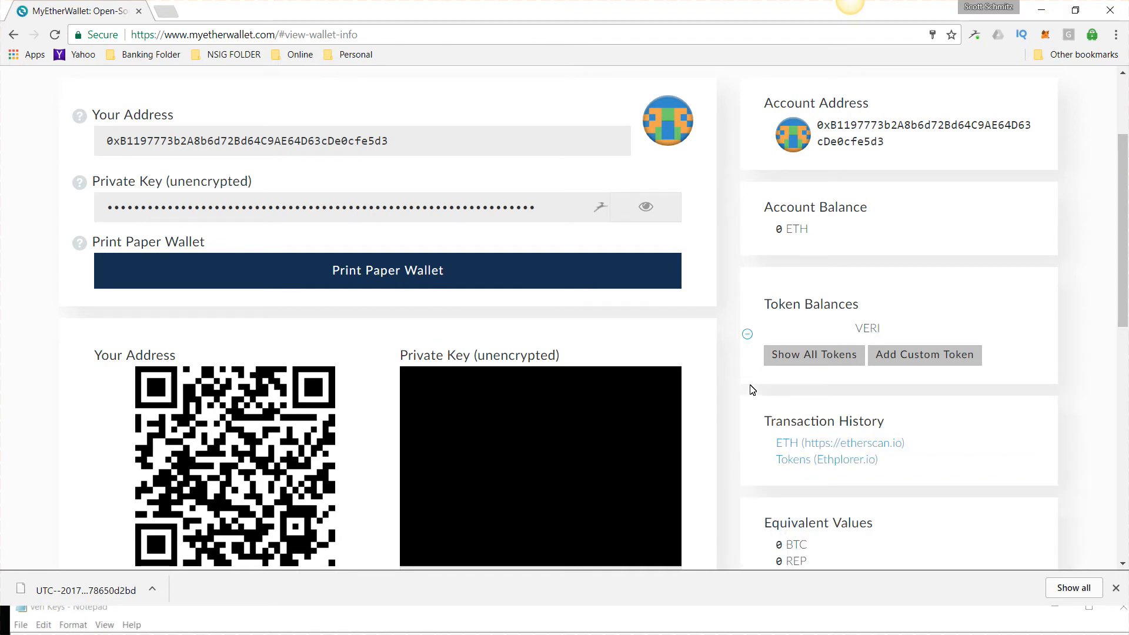
# Select the wallet's entire public address in the Your Address field
pyautogui.scroll(3)
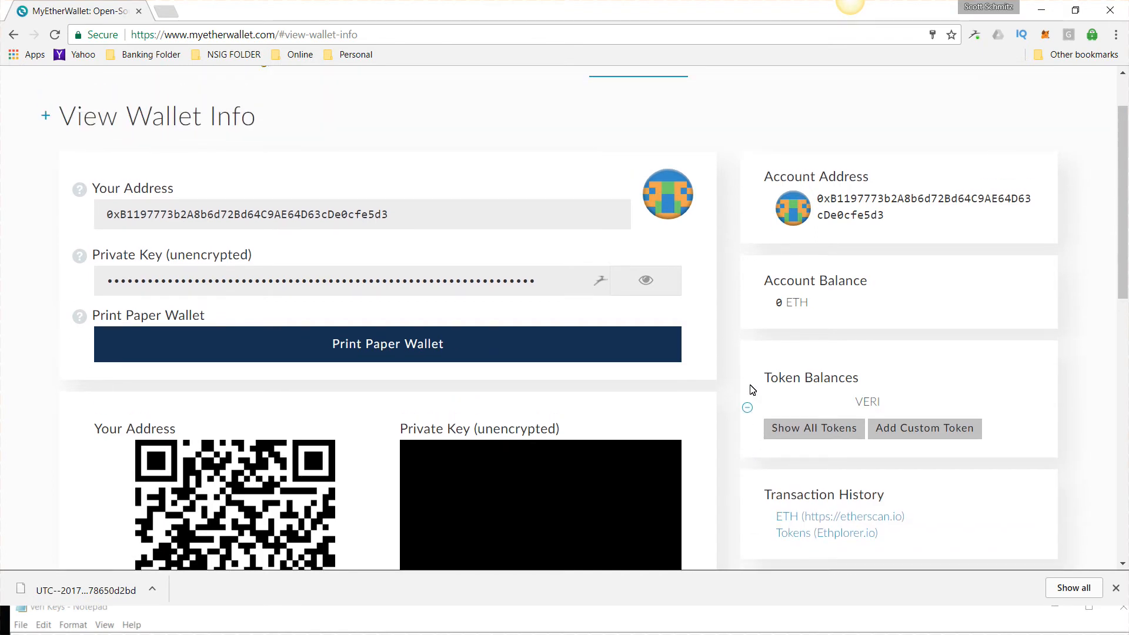
pyautogui.moveTo(757, 394)
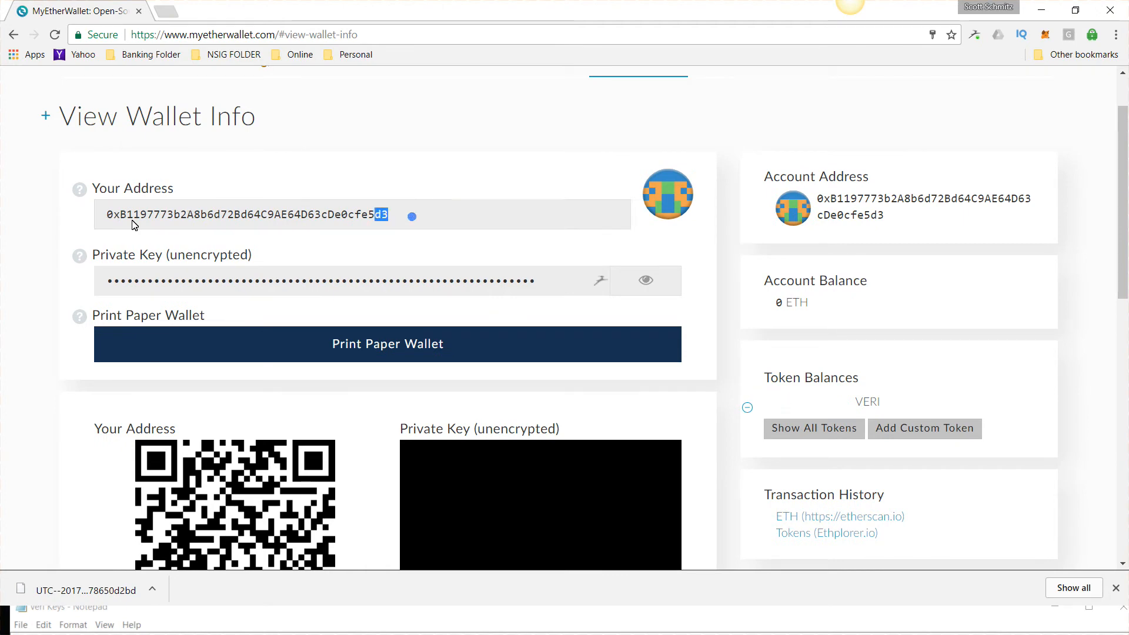
pyautogui.tripleClick(245, 214)
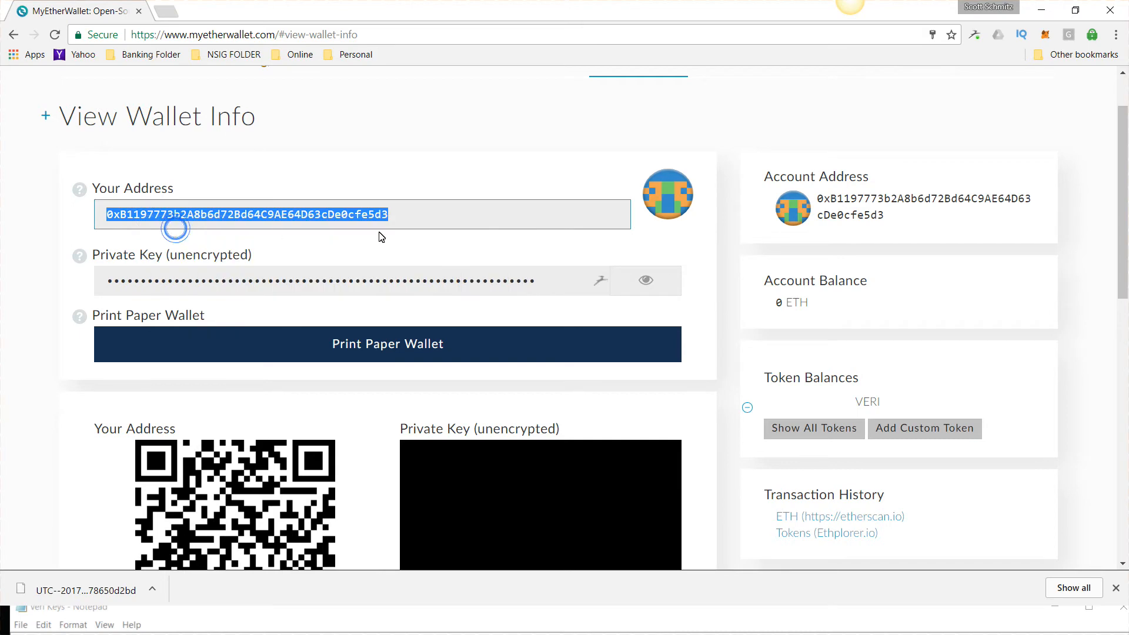
pyautogui.moveTo(821, 305)
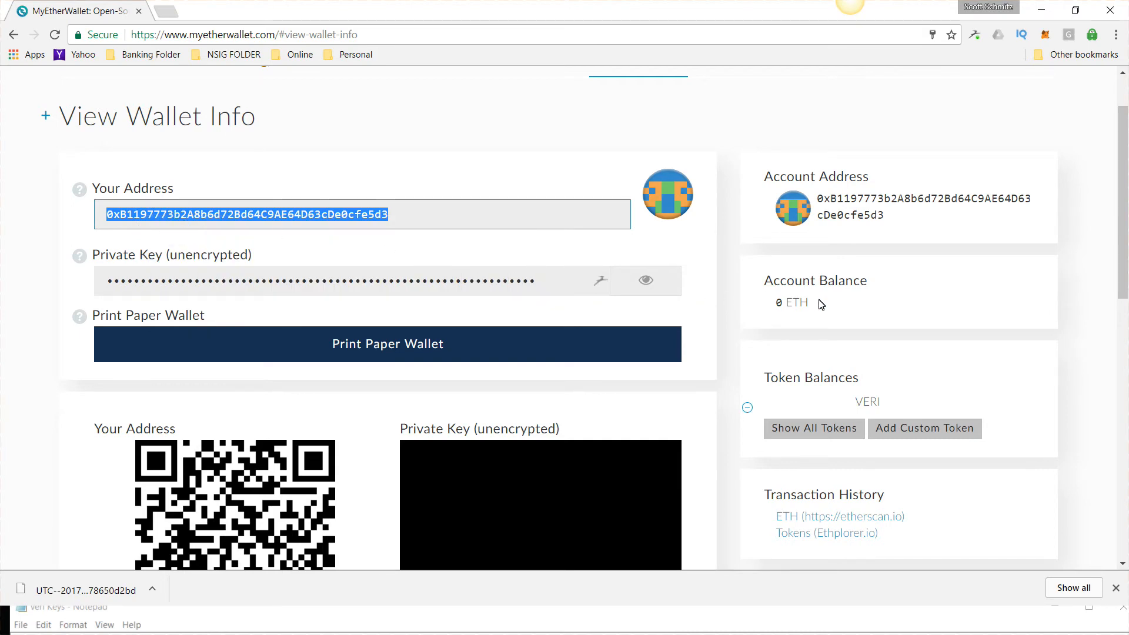
pyautogui.moveTo(759, 389)
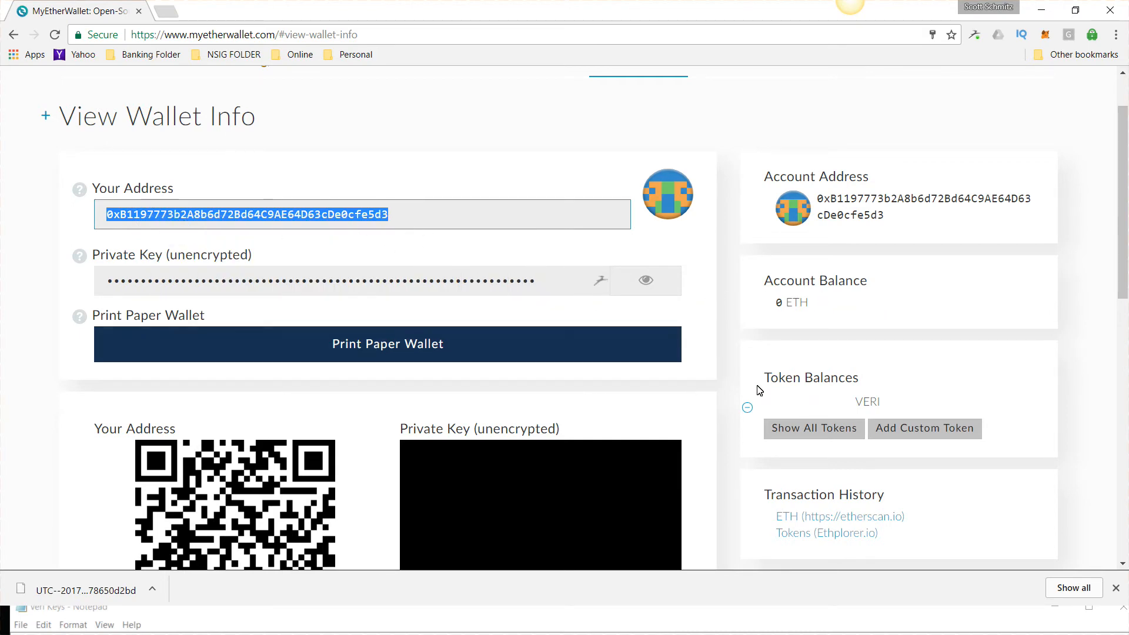
pyautogui.moveTo(814, 428)
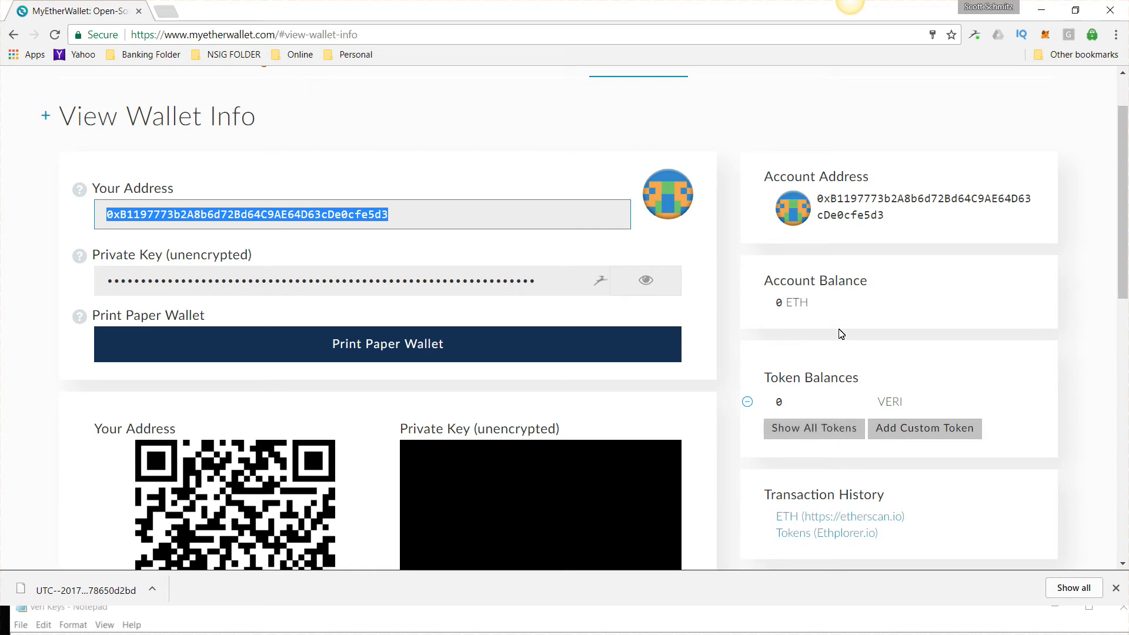
# Show All Tokens and scroll the Token Balances list to confirm VERI reads 0
pyautogui.scroll(-3)
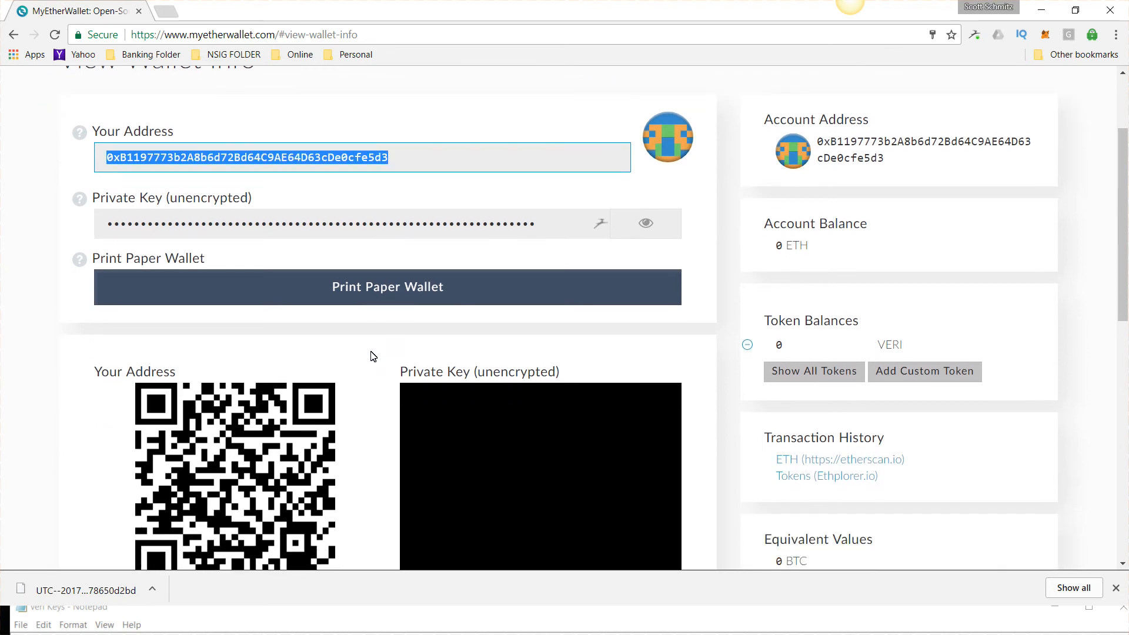
pyautogui.scroll(3)
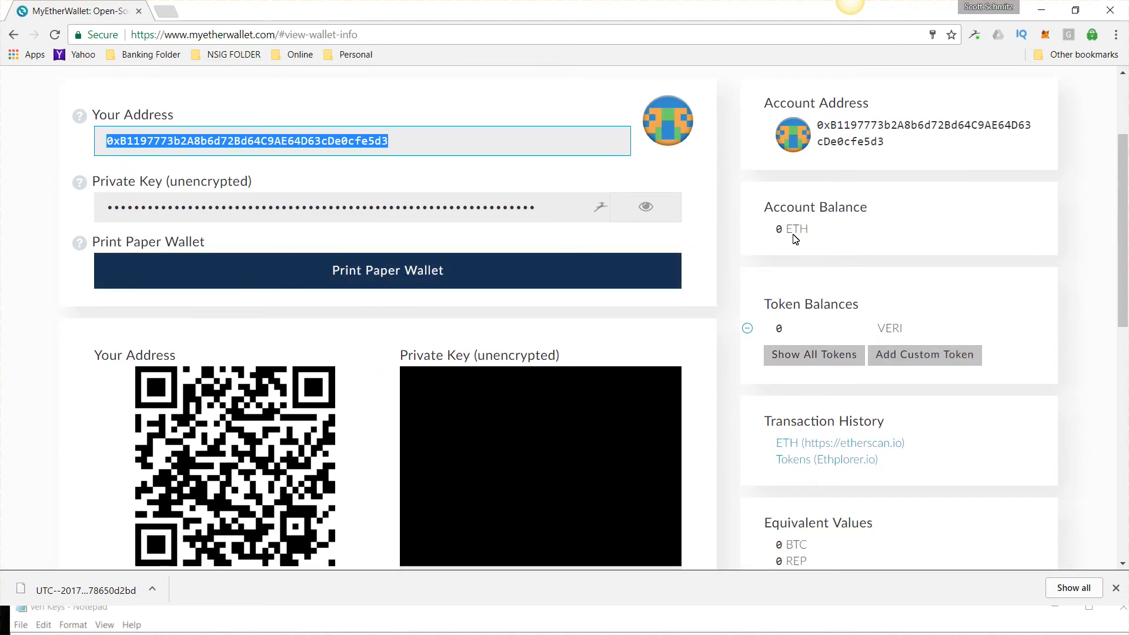
pyautogui.click(812, 354)
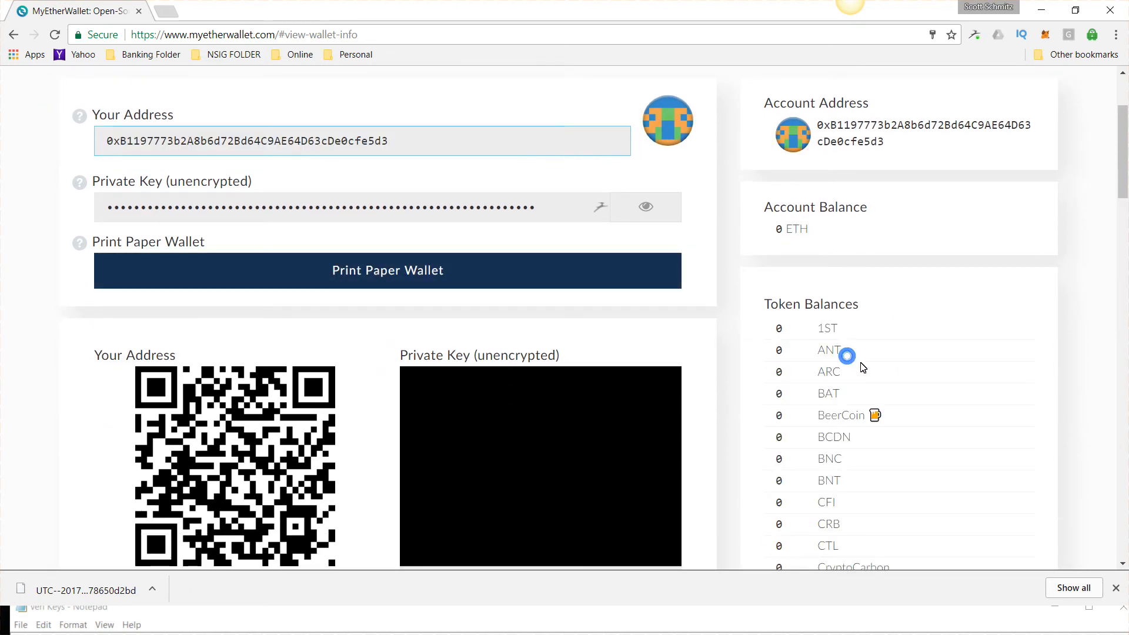
pyautogui.scroll(-3)
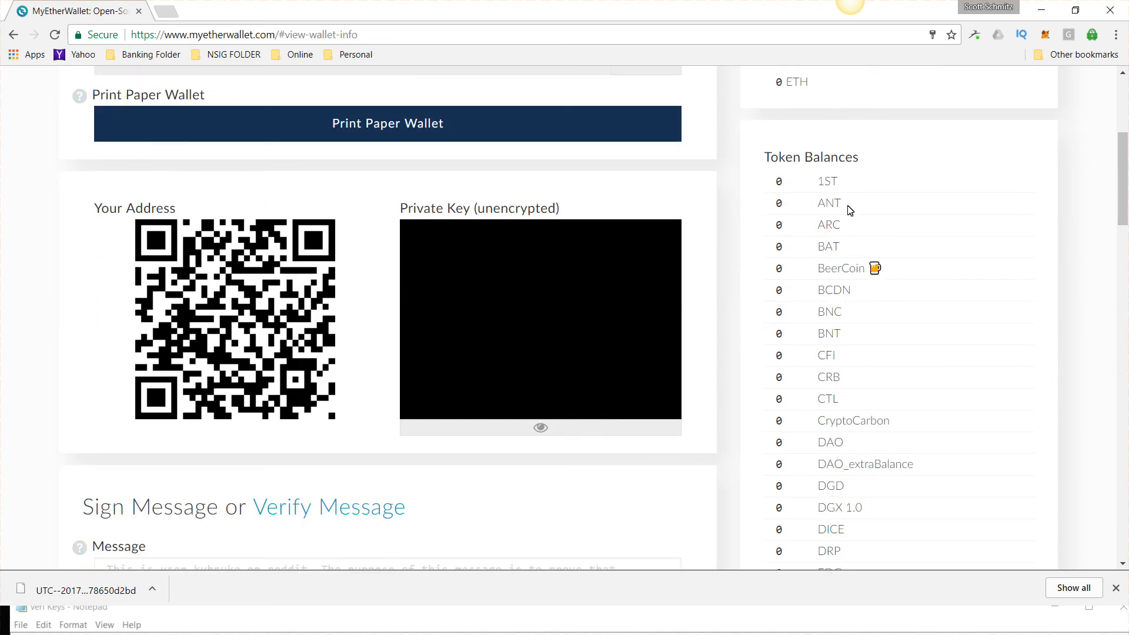
pyautogui.scroll(-3)
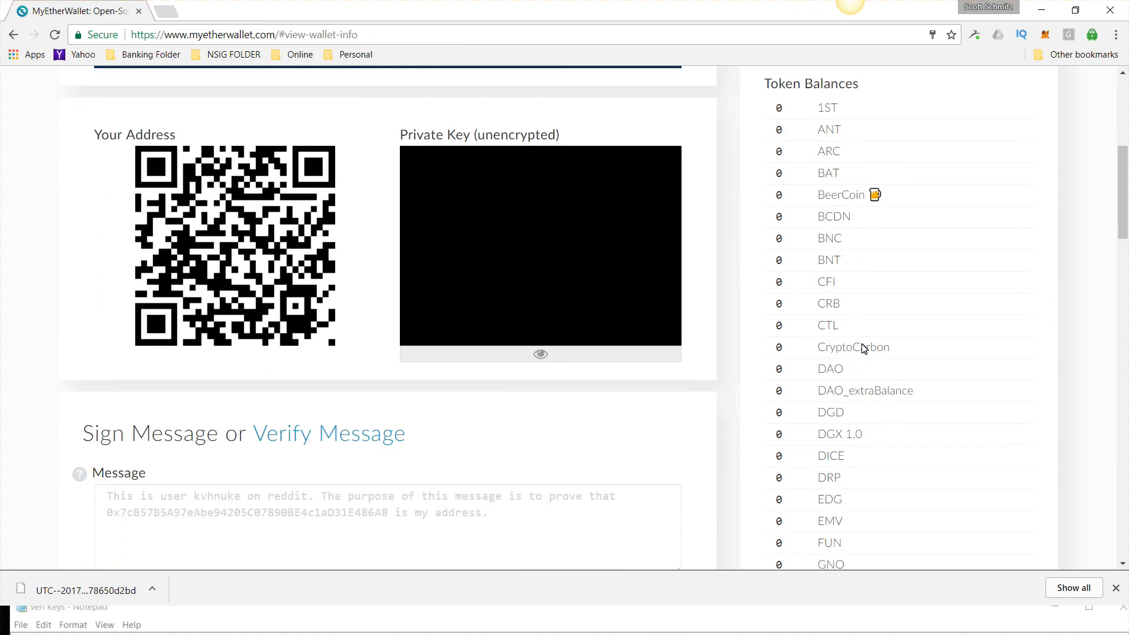
pyautogui.scroll(-3)
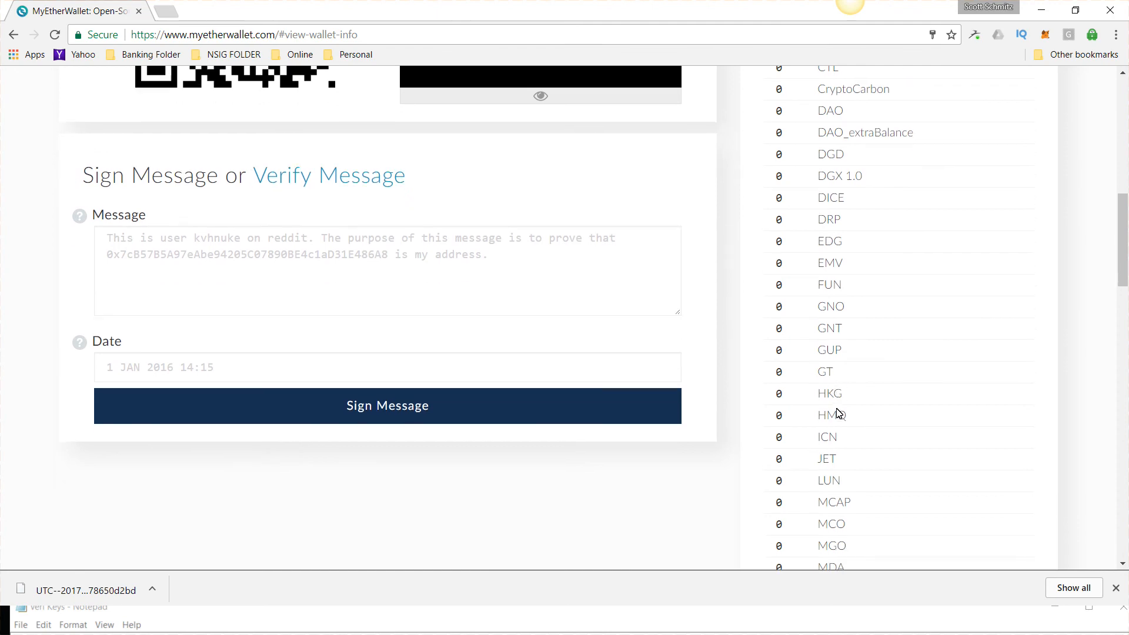
pyautogui.scroll(3)
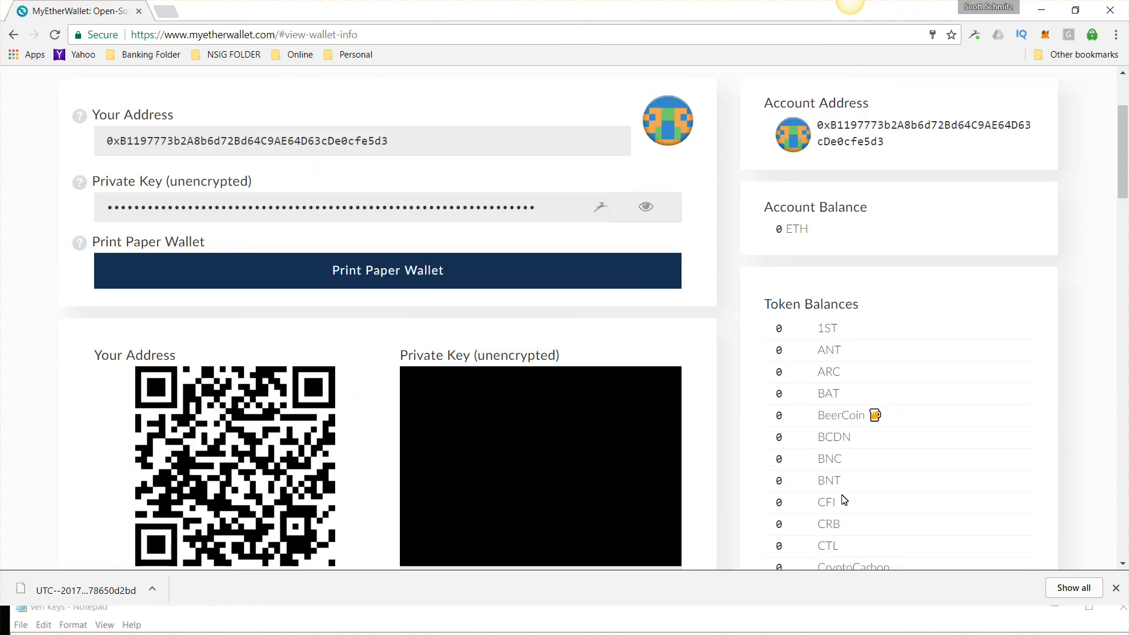
pyautogui.moveTo(773, 268)
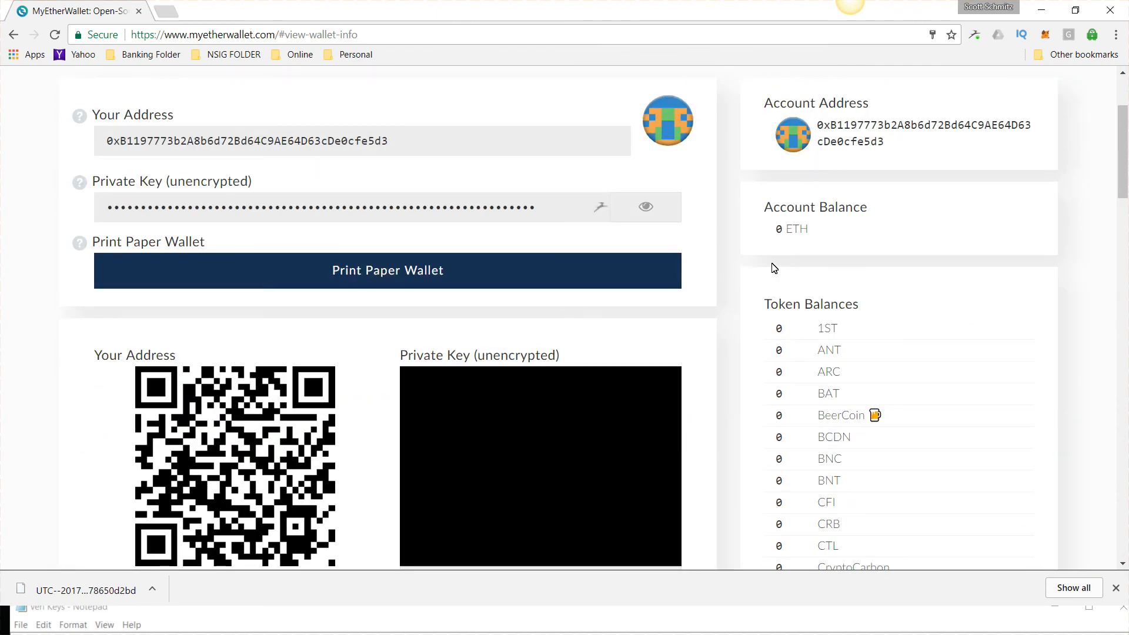
pyautogui.scroll(-3)
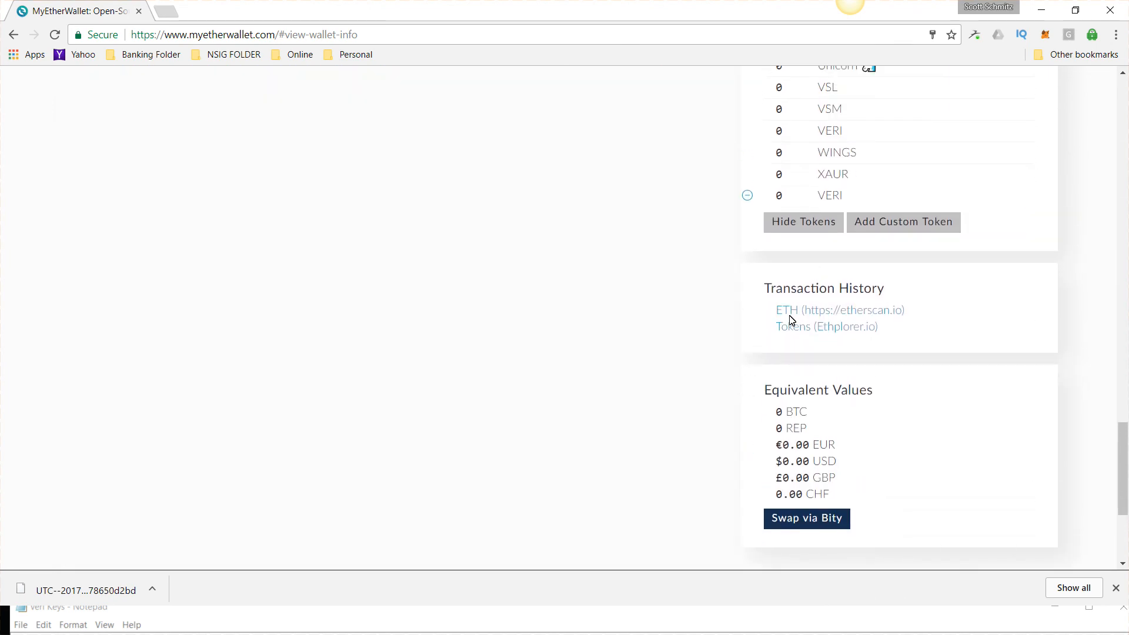
pyautogui.scroll(3)
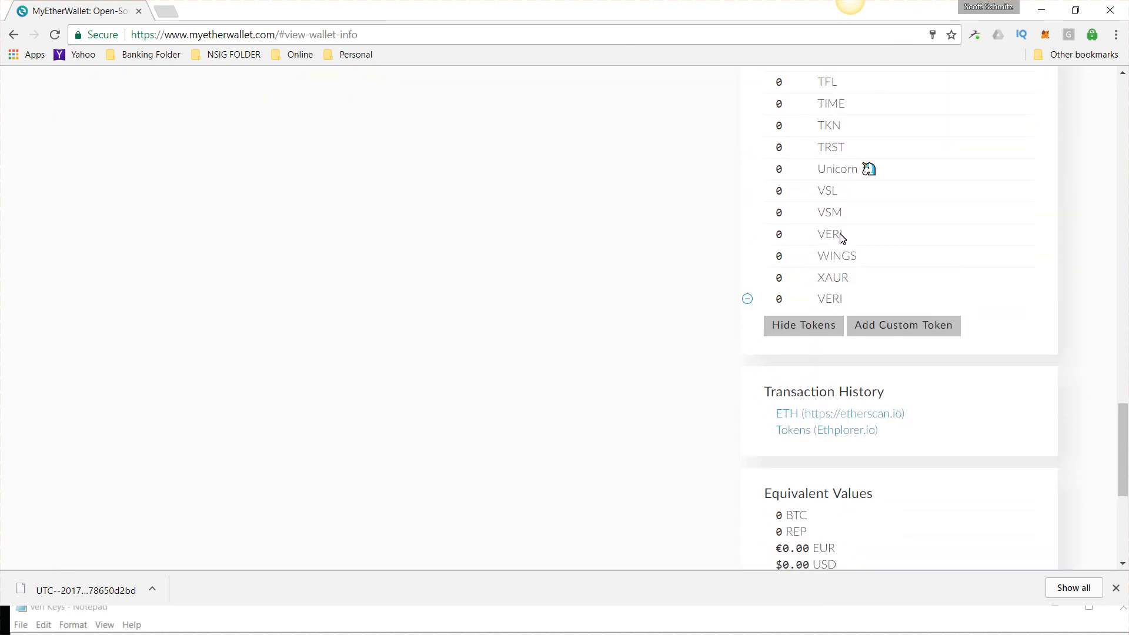
pyautogui.scroll(3)
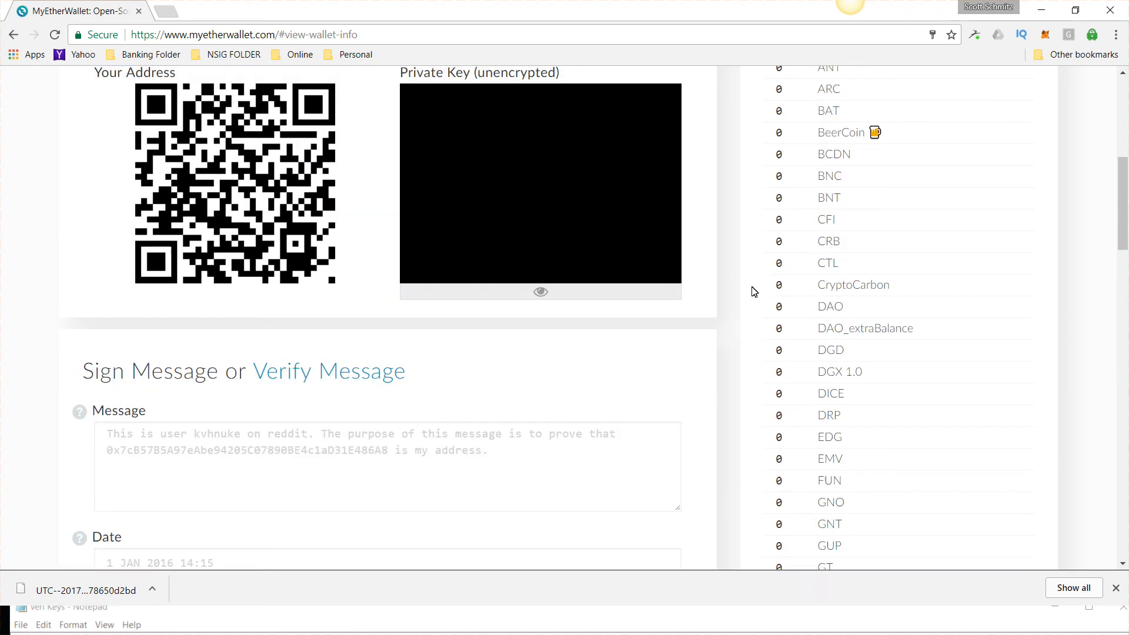
pyautogui.scroll(3)
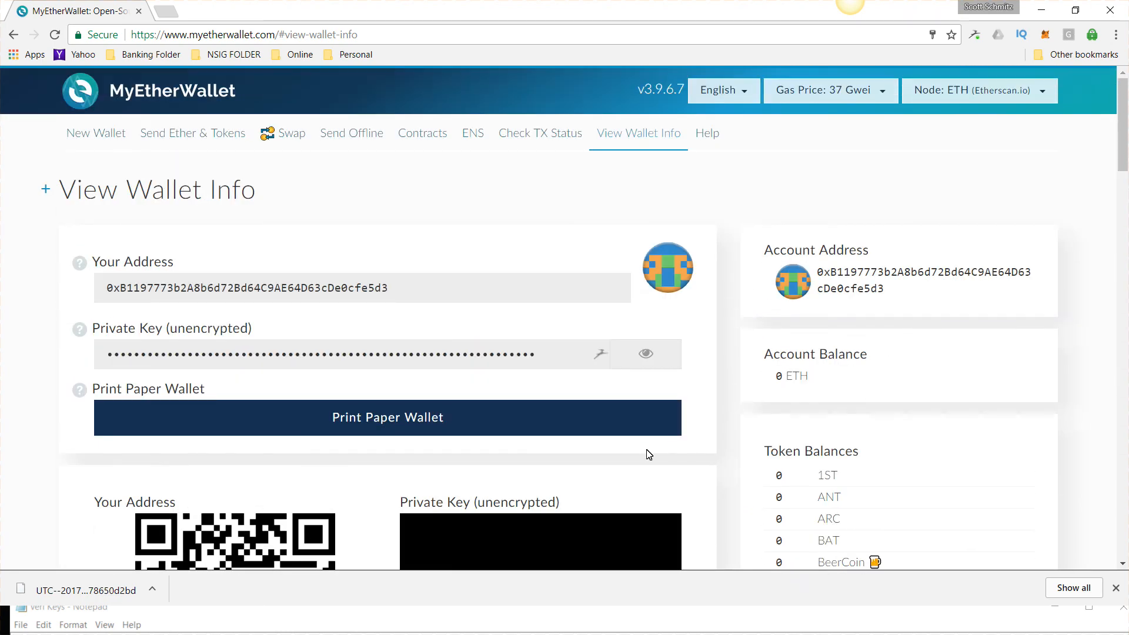